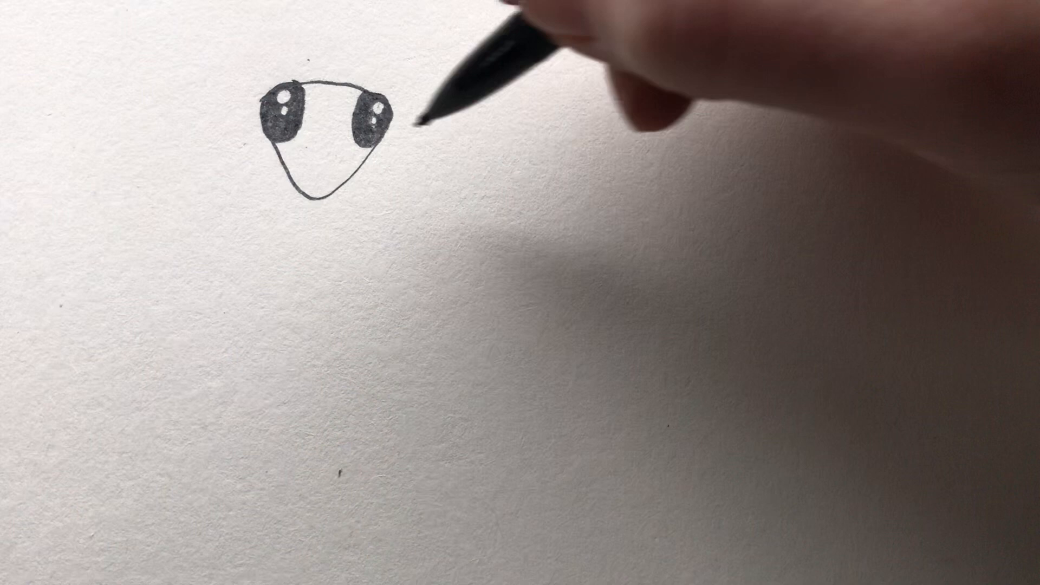
pyautogui.moveTo(411, 126); pyautogui.dragTo(457, 259)
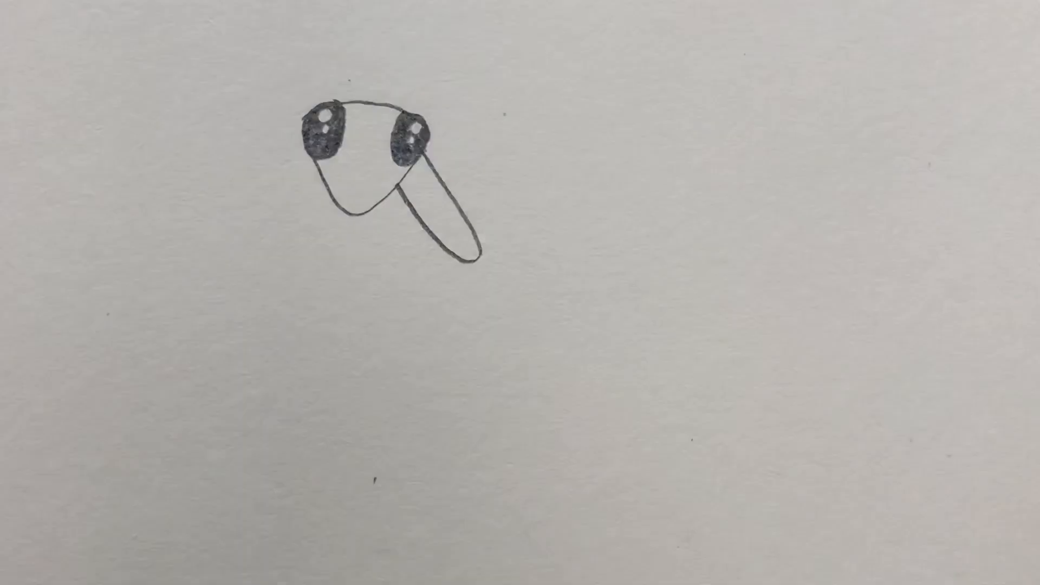